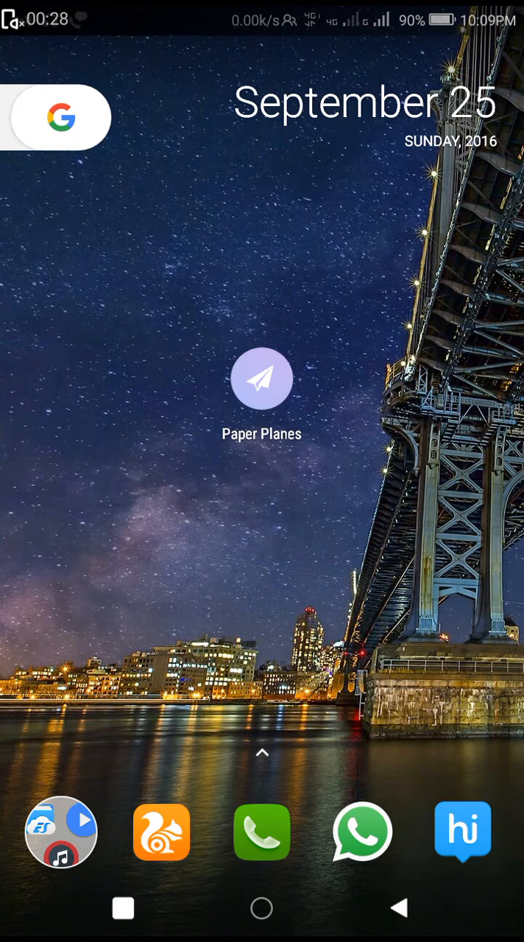
Launch Paper Planes from the home screen to reach its welcome screen.
left_click(262, 380)
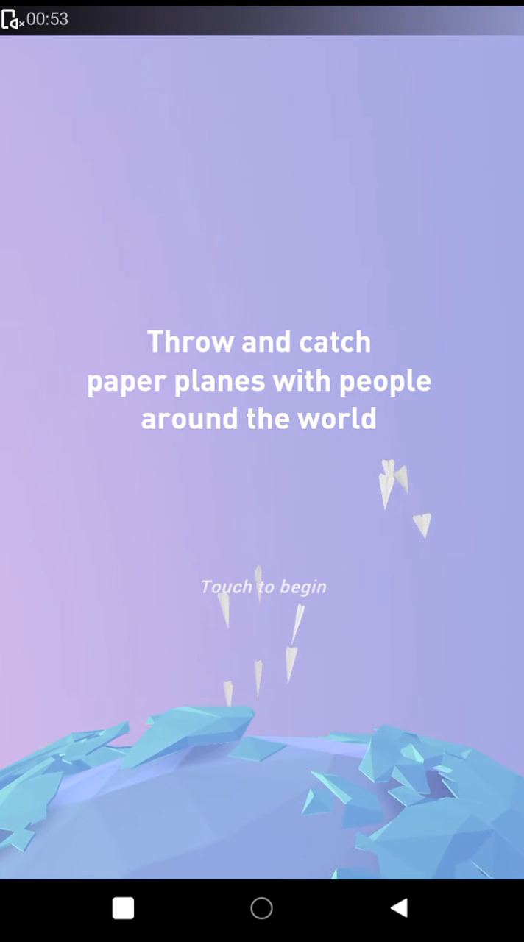
Begin from the welcome screen and catch a plane carrying Germany and United States stamps.
left_click(262, 588)
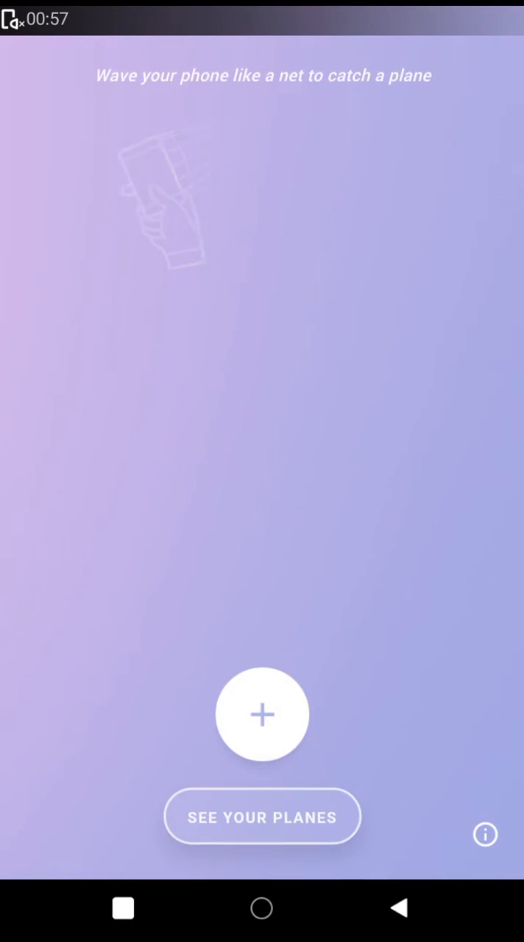
left_click(262, 713)
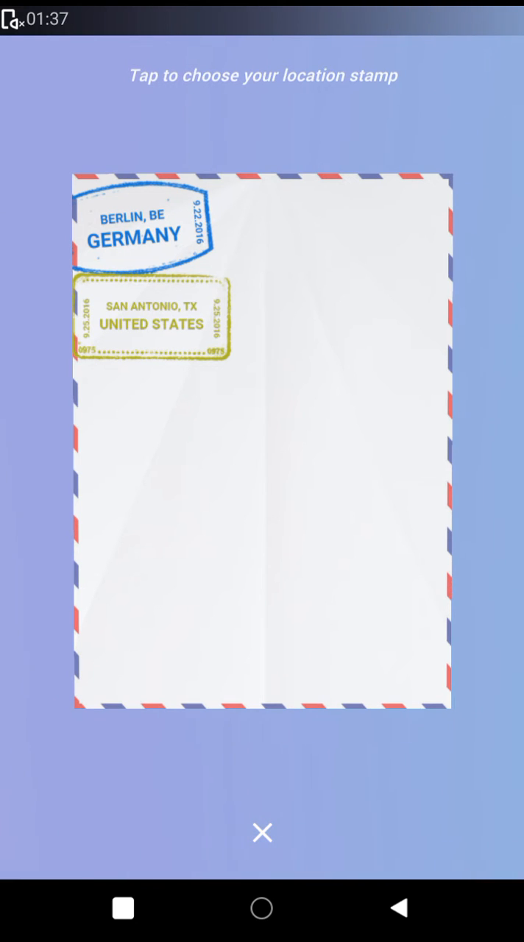
Stamp the caught plane with your location and throw it back over the globe.
left_click(150, 420)
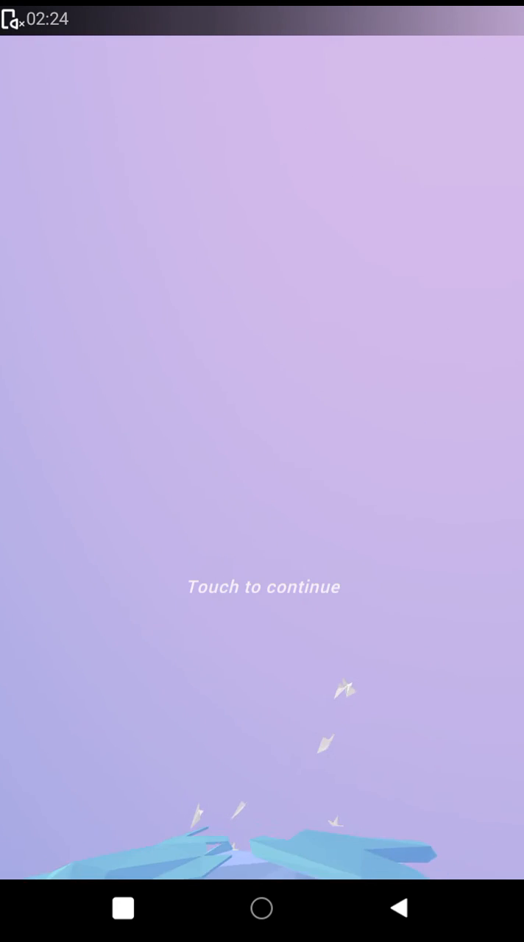
Continue past the throw screen to the catching net among drifting planes.
left_click(262, 587)
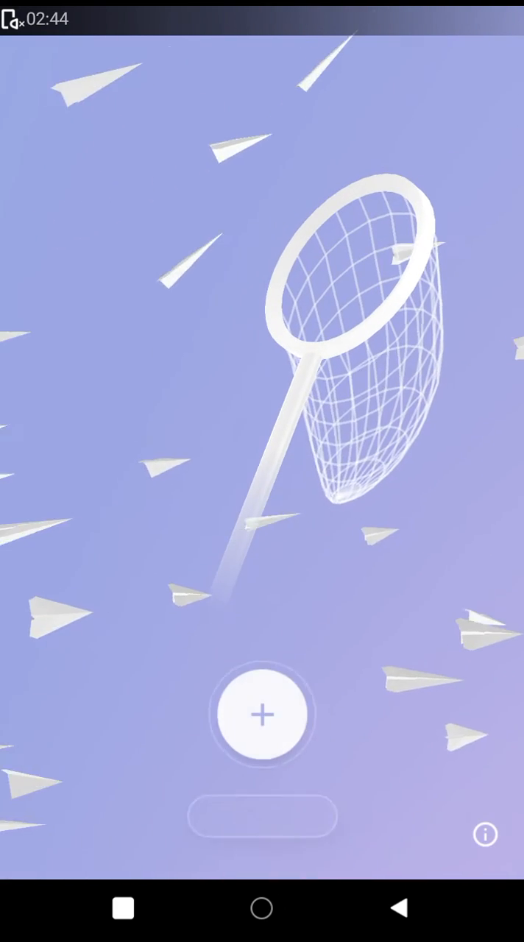
left_click(262, 715)
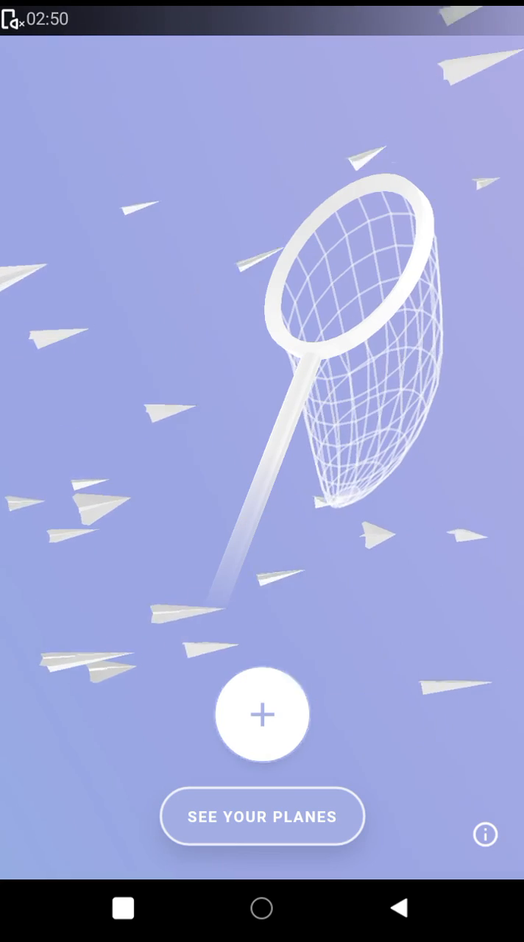
left_click(262, 716)
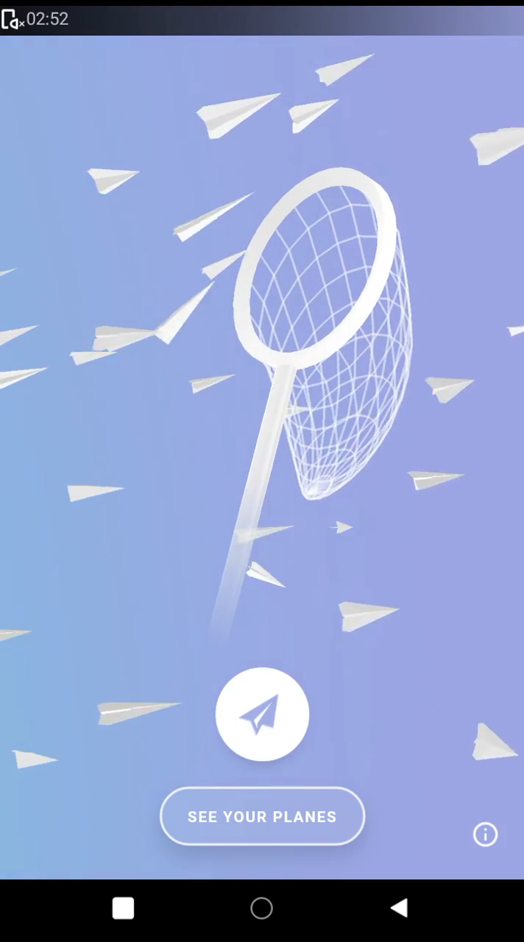